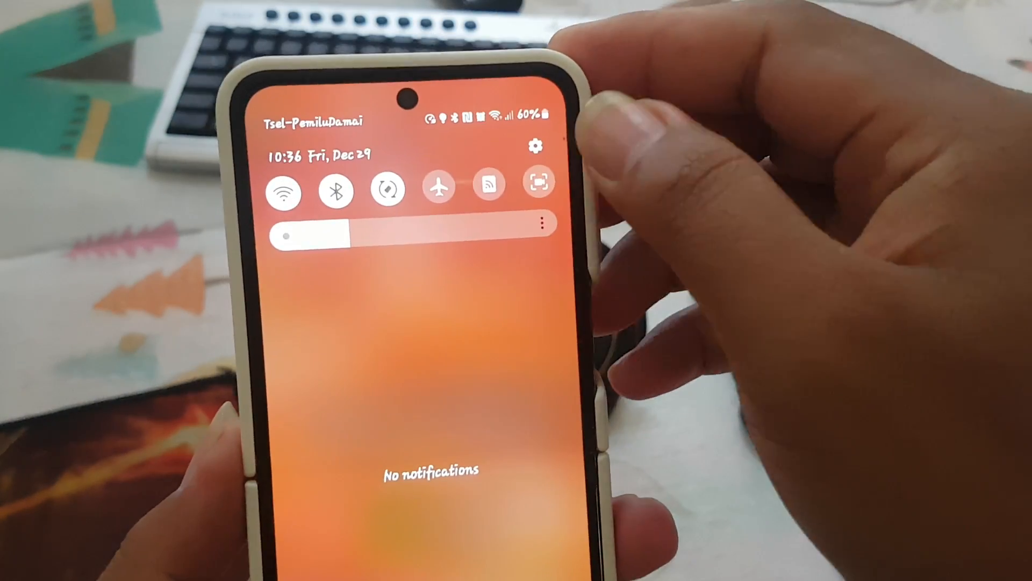
# Step: Open Settings from the quick panel and scroll the main list down to Accessibility
pyautogui.click(532, 146)
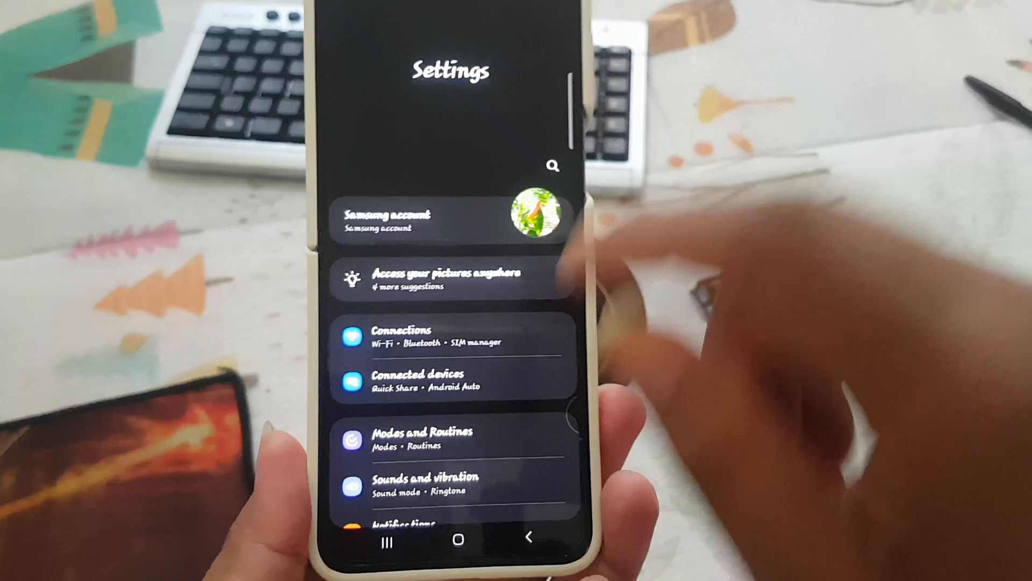
pyautogui.scroll(-3)
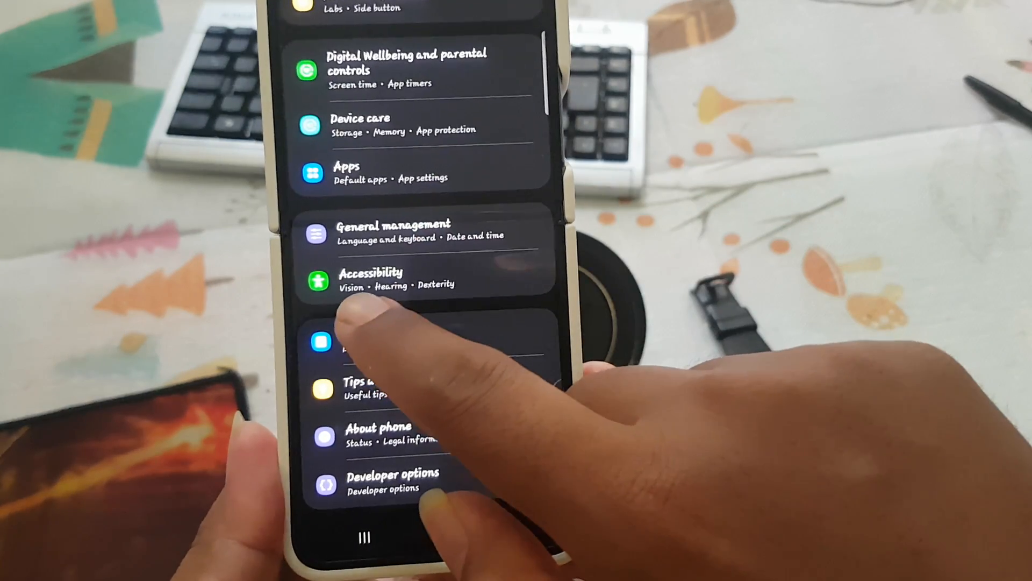
# Step: Go into Accessibility > Interaction and dexterity, where touch and hold delay reads Short (0.5 seconds)
pyautogui.click(371, 278)
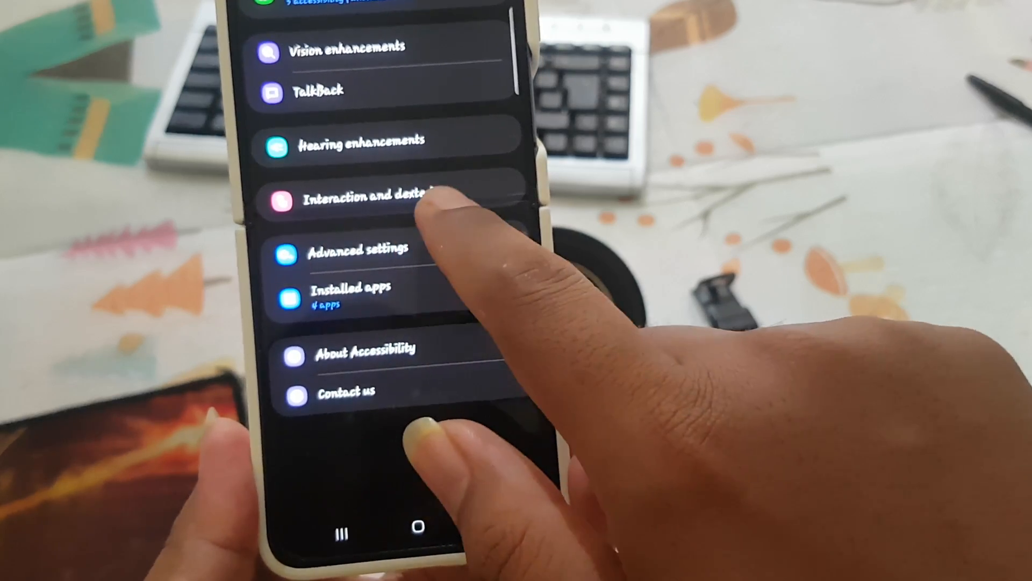
pyautogui.click(368, 200)
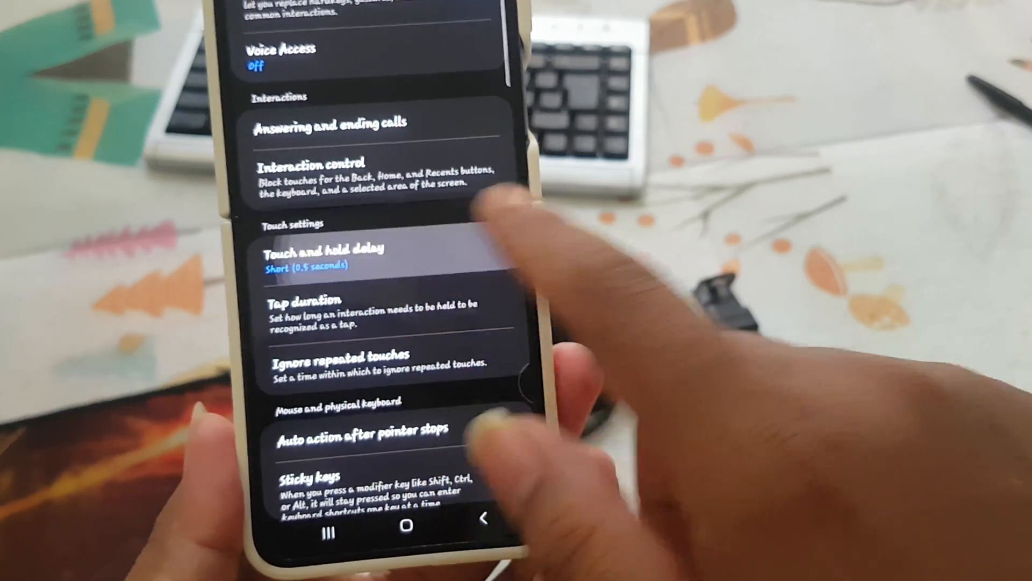
# Step: Open the Touch and hold delay options, now showing Long (1.5 seconds)
pyautogui.click(325, 257)
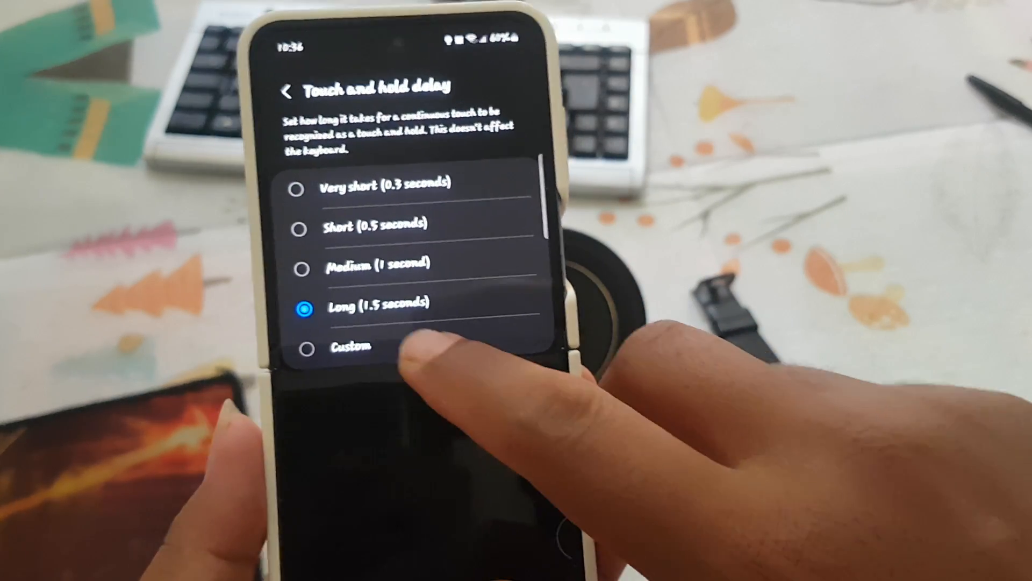
# Step: Choose Custom with a 0.34 second delay and reopen the choices to confirm Custom is selected
pyautogui.click(353, 347)
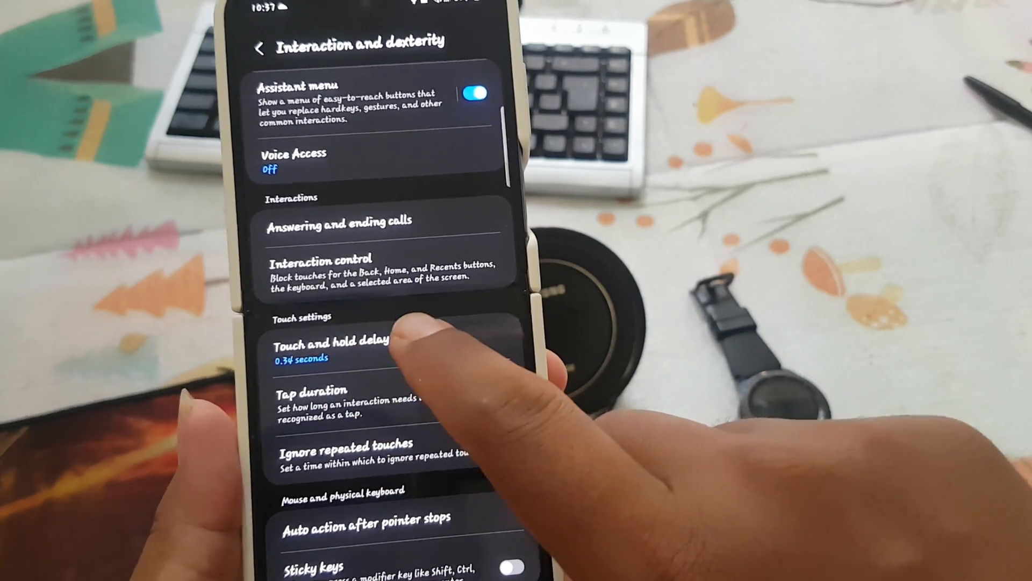
pyautogui.click(330, 340)
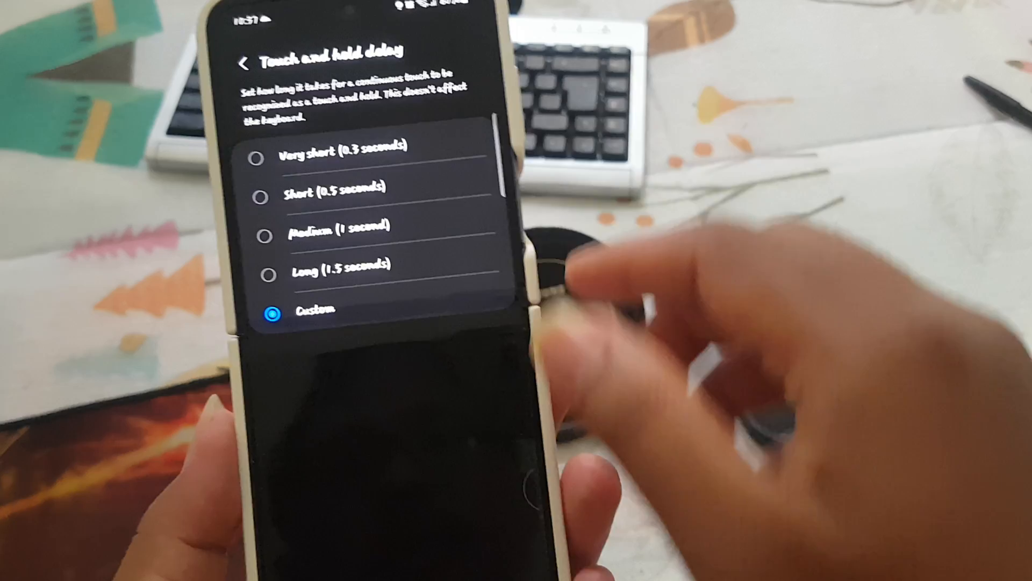